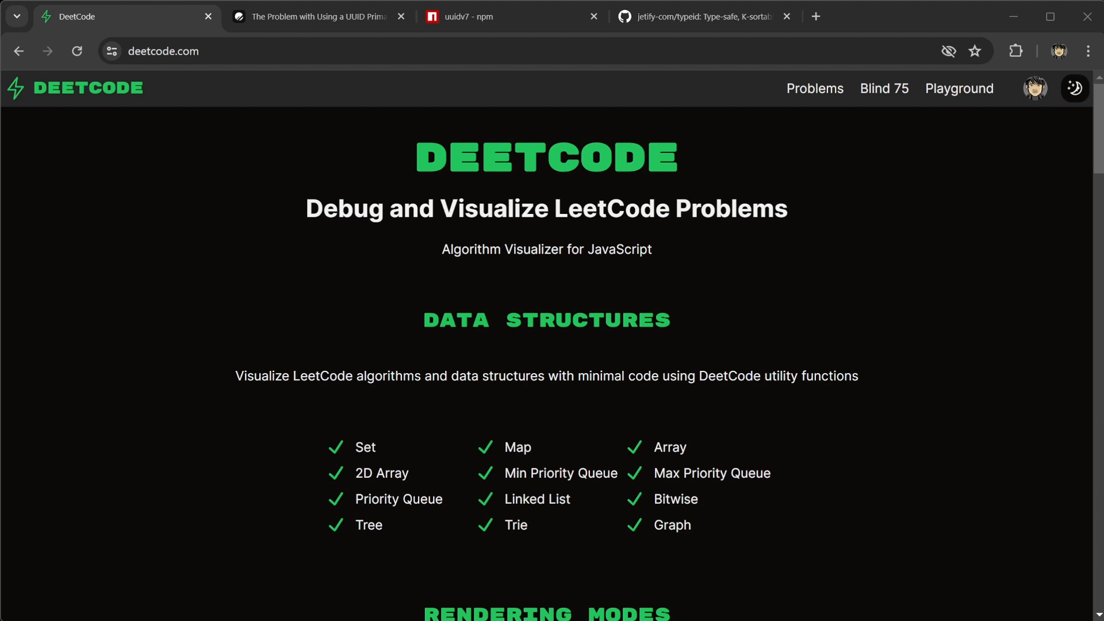
# Switch to the PlanetScale 'Problem with Using a UUID Primary Key' article and scroll into it.
pyautogui.click(314, 16)
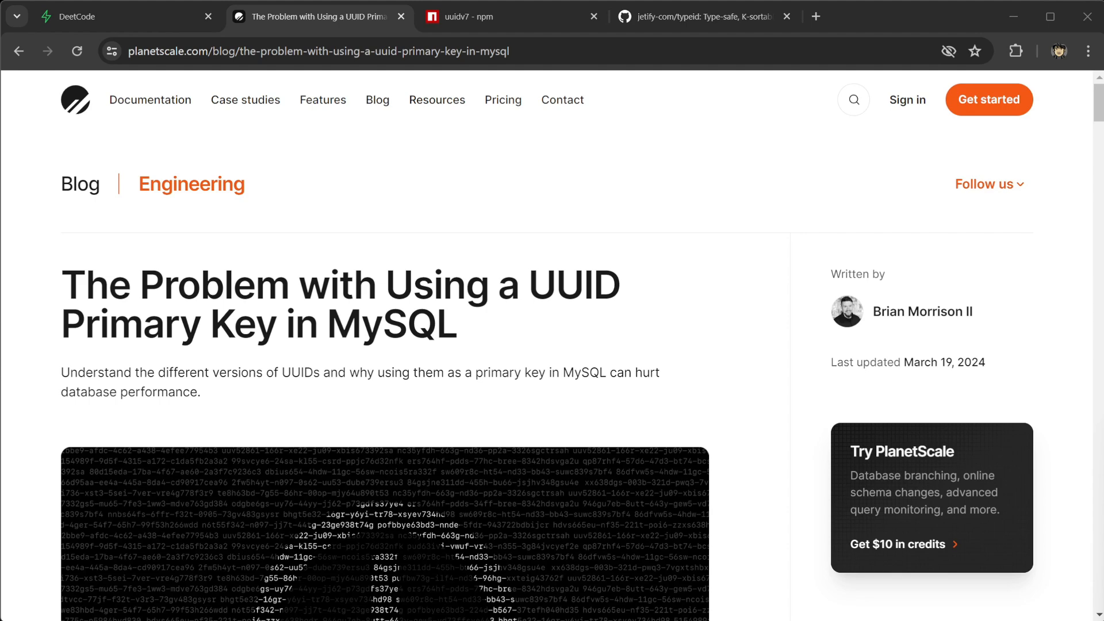
pyautogui.scroll(-3)
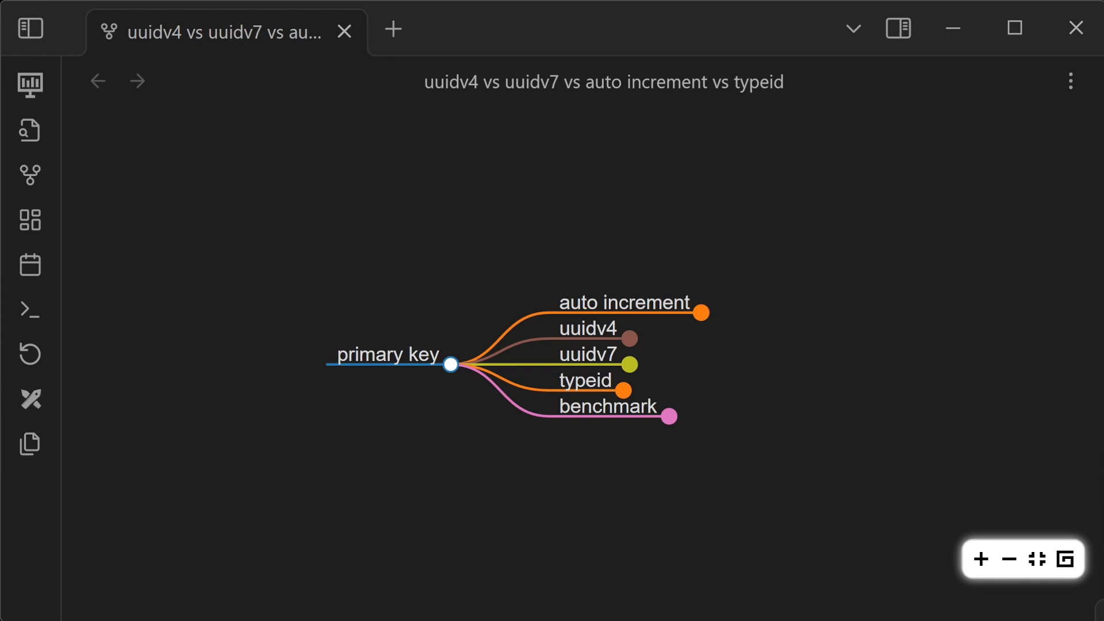
# Expand the auto increment and uuidv4 nodes to show their pros and cons.
pyautogui.click(699, 312)
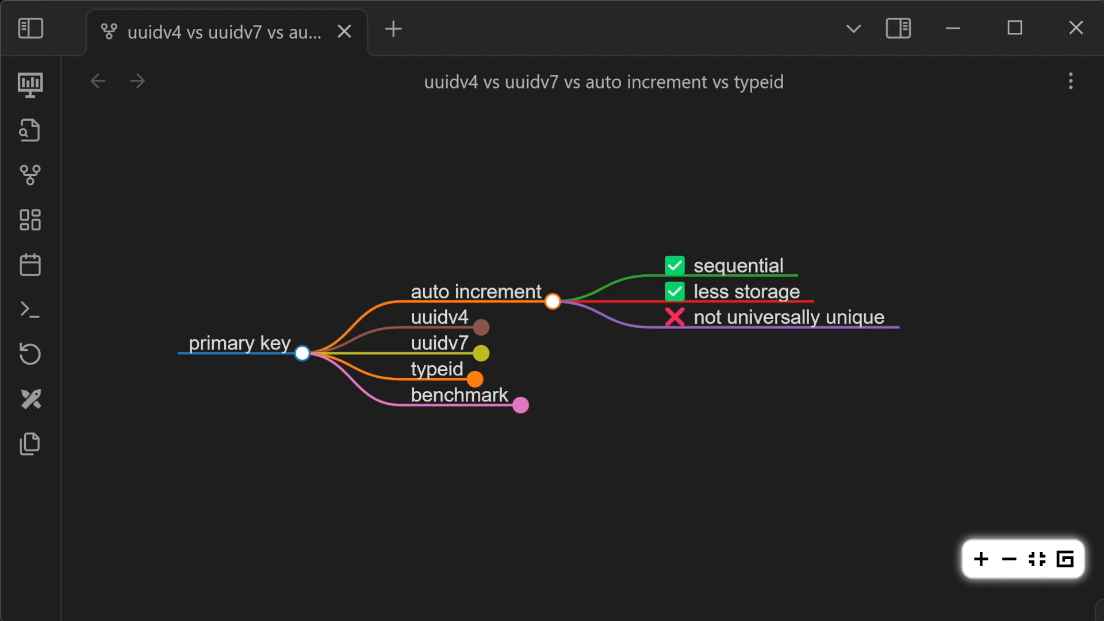
pyautogui.click(481, 327)
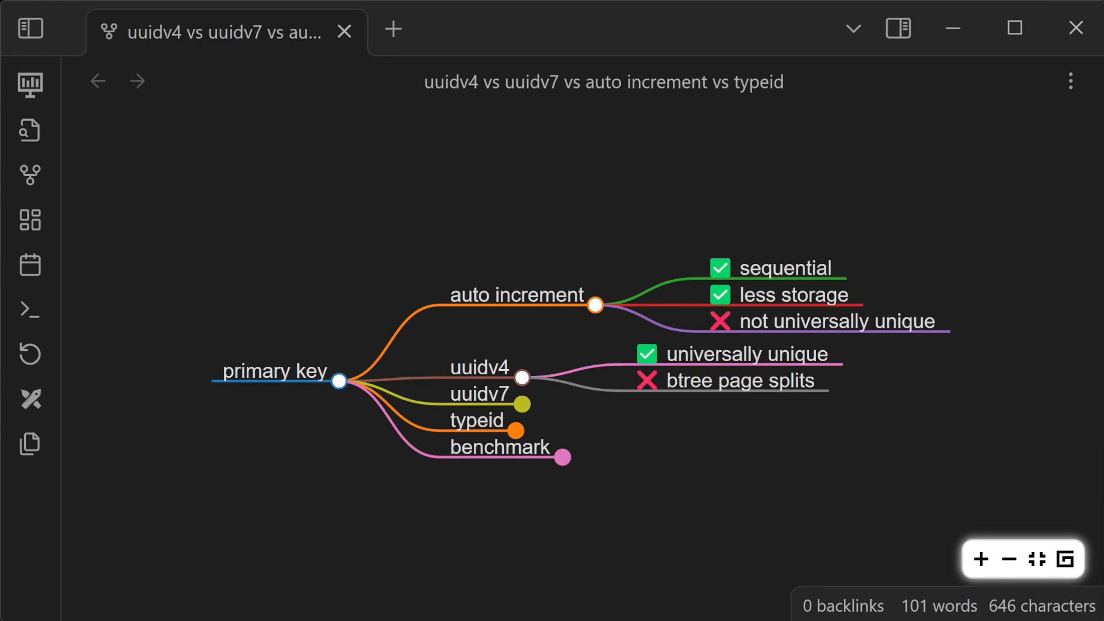
# Expand the uuidv7 node to show universally unique and sequential, then the typeid node.
pyautogui.click(522, 403)
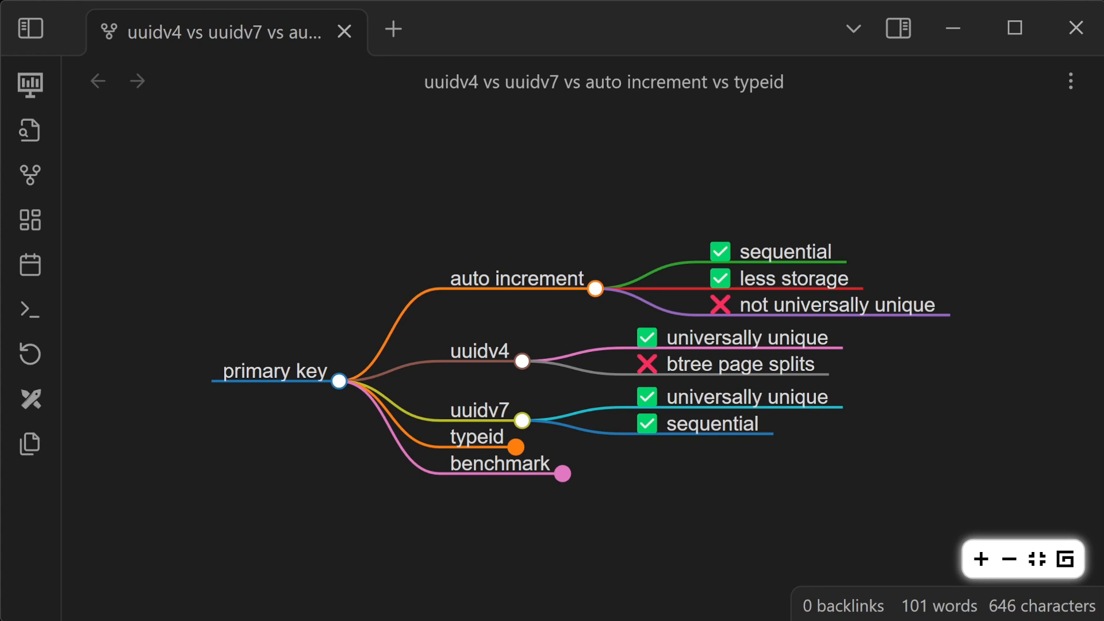
pyautogui.click(516, 447)
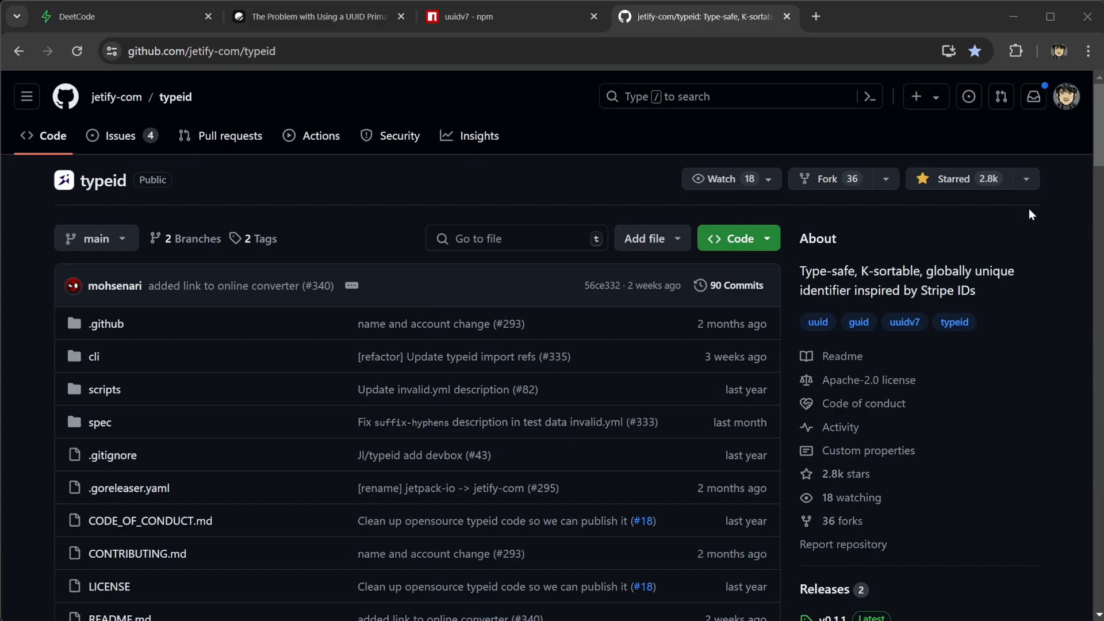
# Scroll the typeid README, highlighting the word UUIDv7 and the example TypeID string.
pyautogui.scroll(-3)
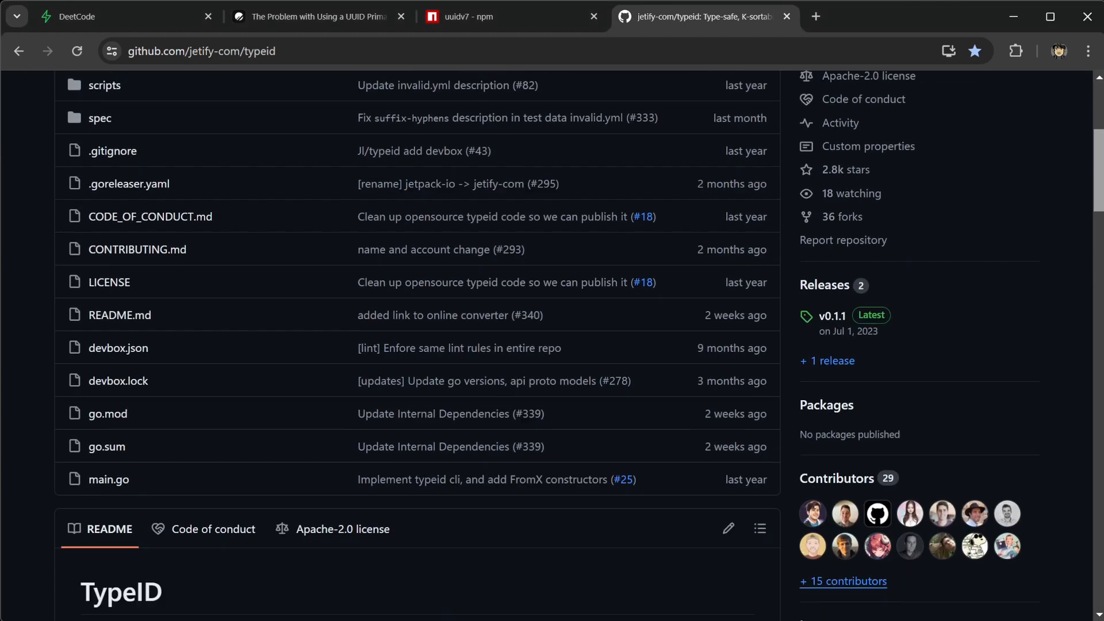
pyautogui.scroll(-3)
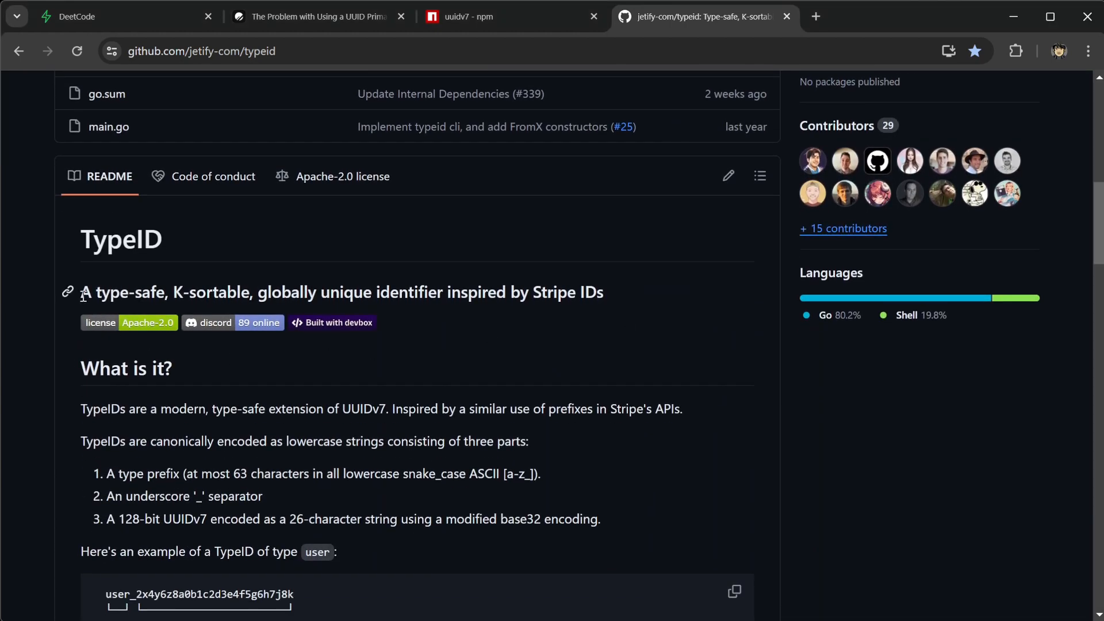
pyautogui.moveTo(292, 308)
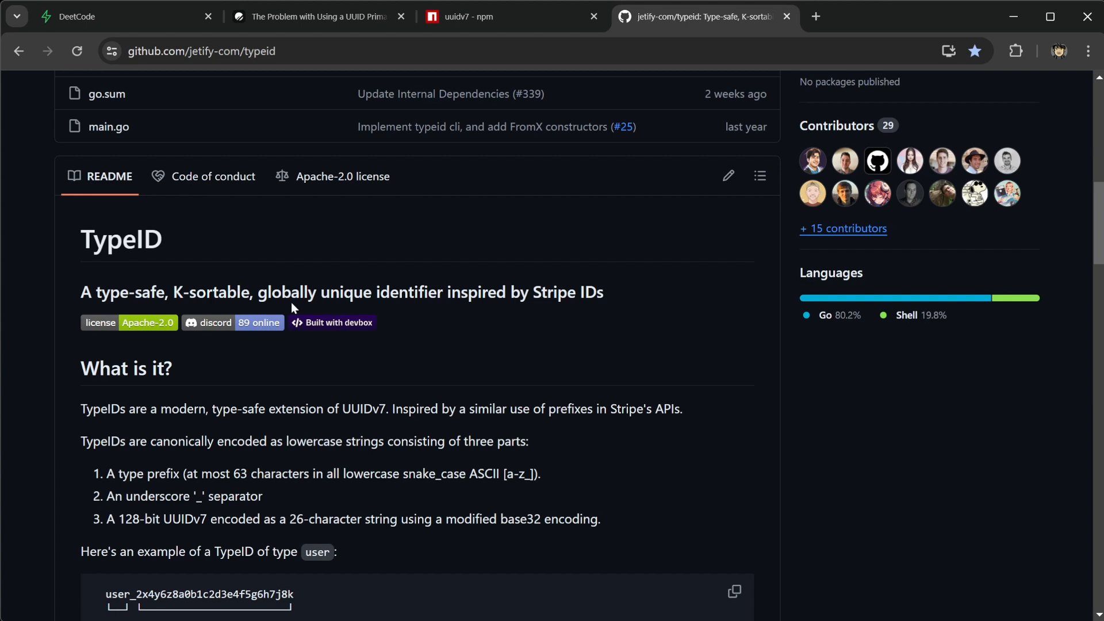
pyautogui.moveTo(509, 300)
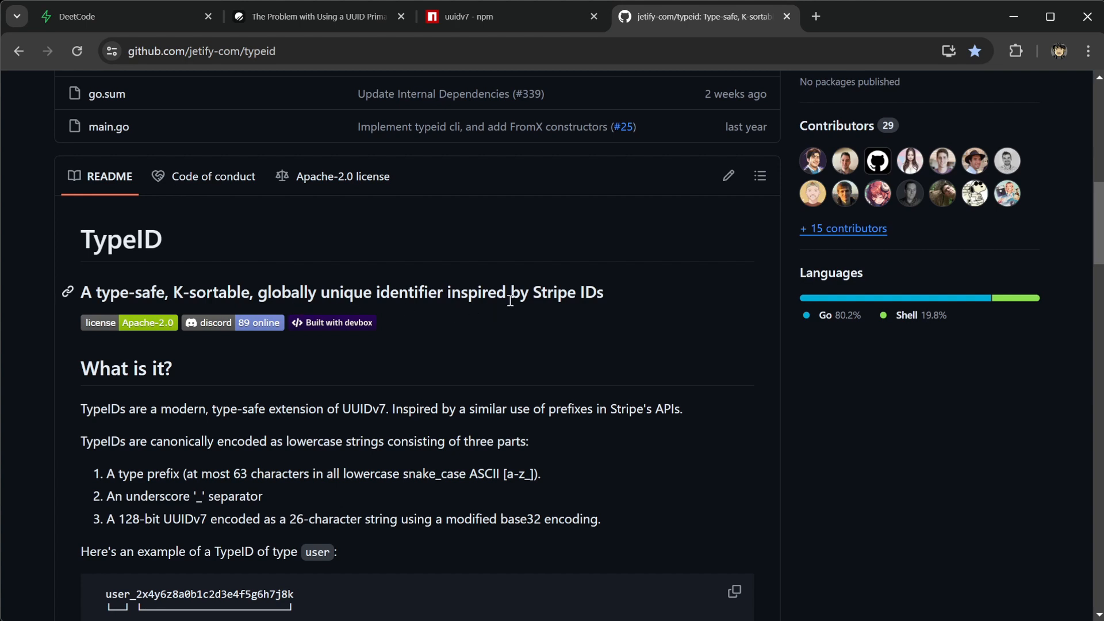
pyautogui.moveTo(1080, 263)
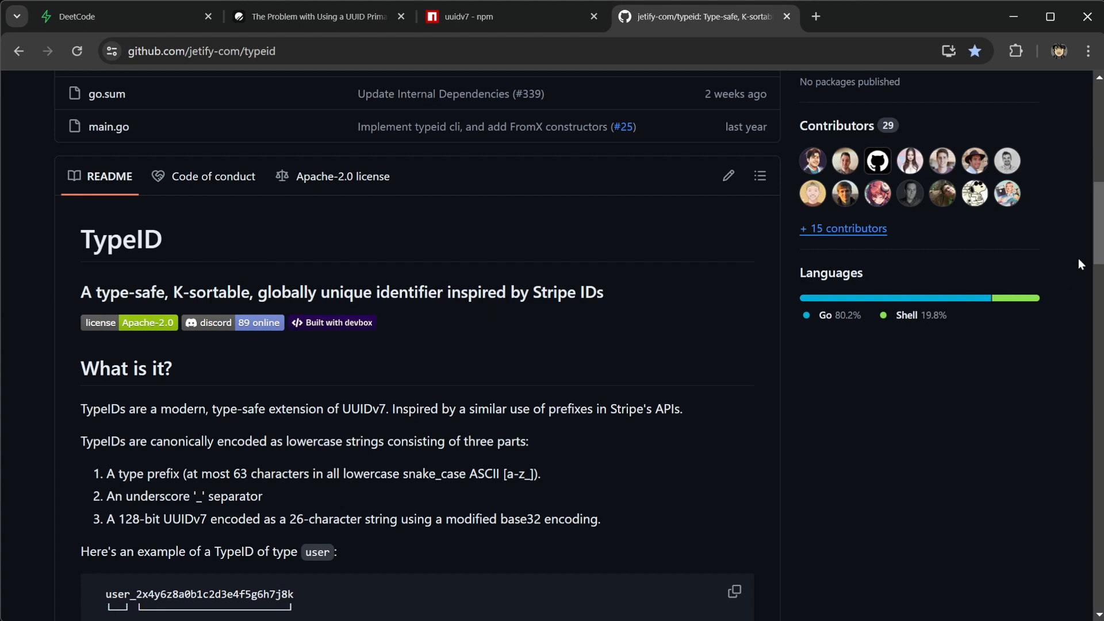
pyautogui.scroll(-3)
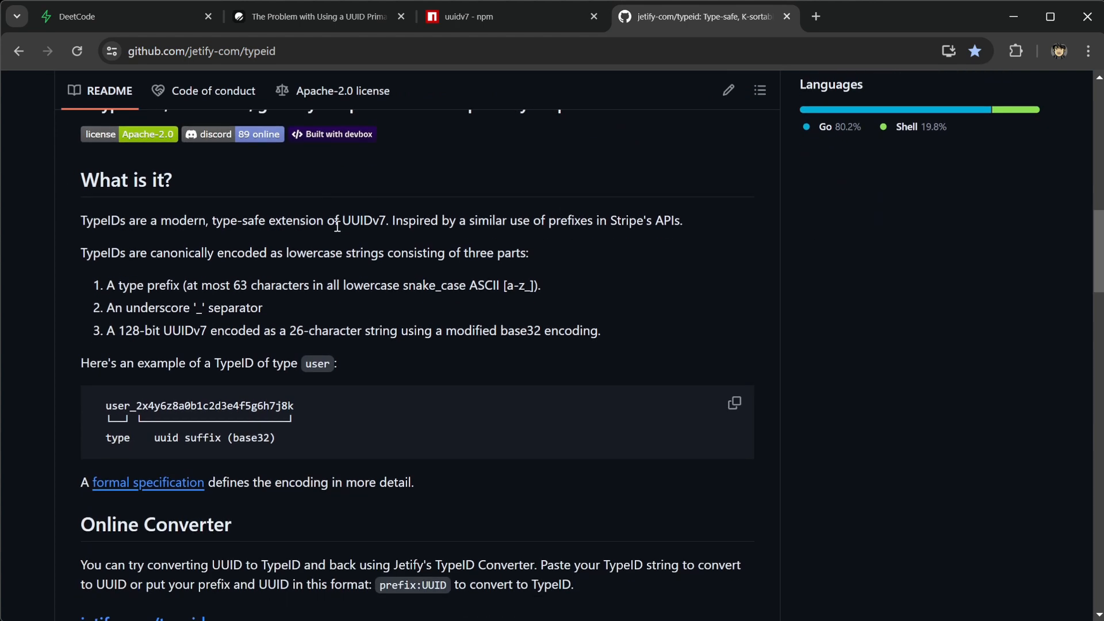
pyautogui.doubleClick(360, 221)
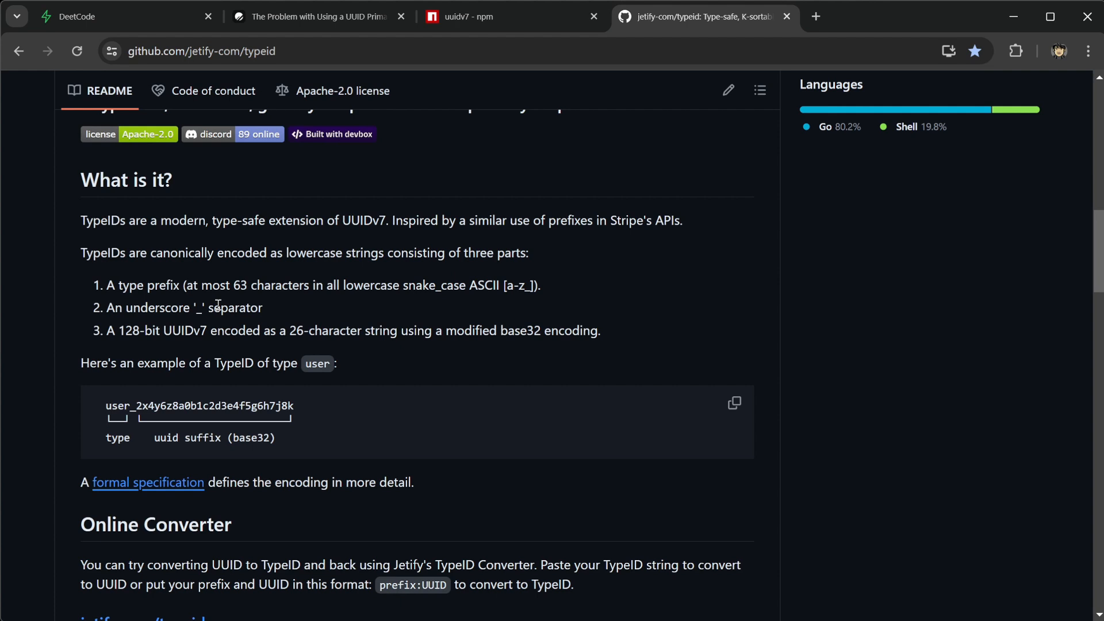
pyautogui.scroll(-3)
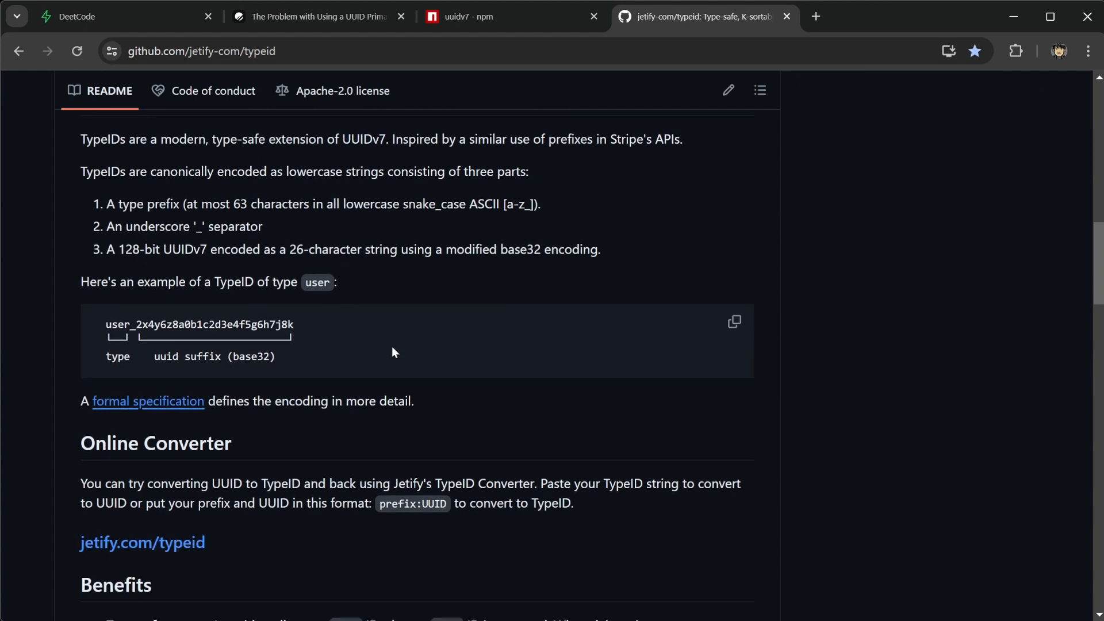
pyautogui.moveTo(299, 331)
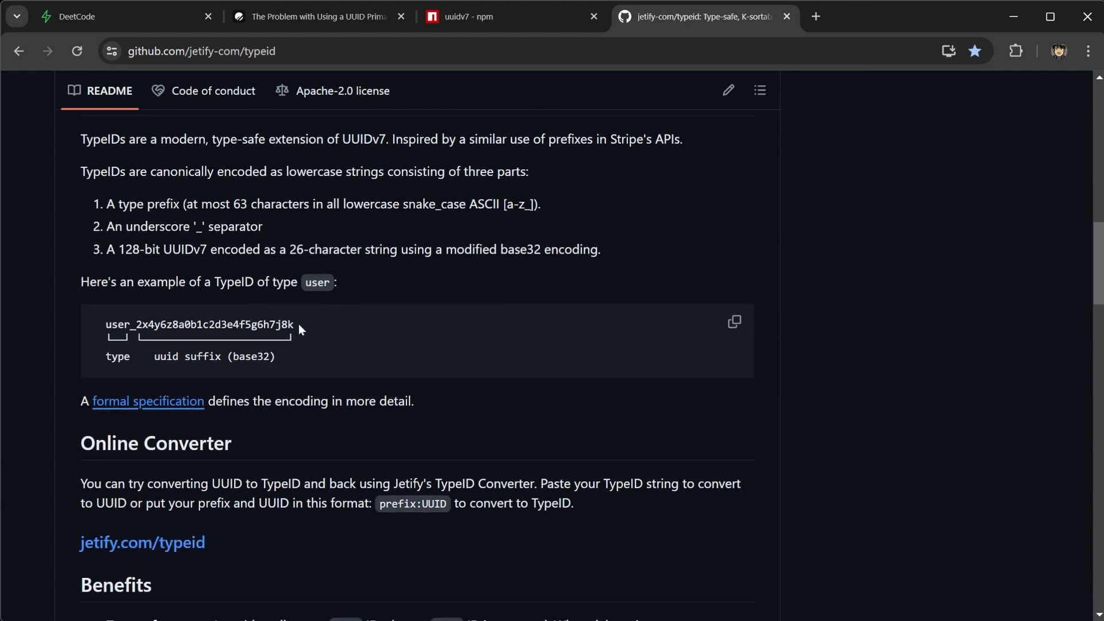
pyautogui.doubleClick(118, 325)
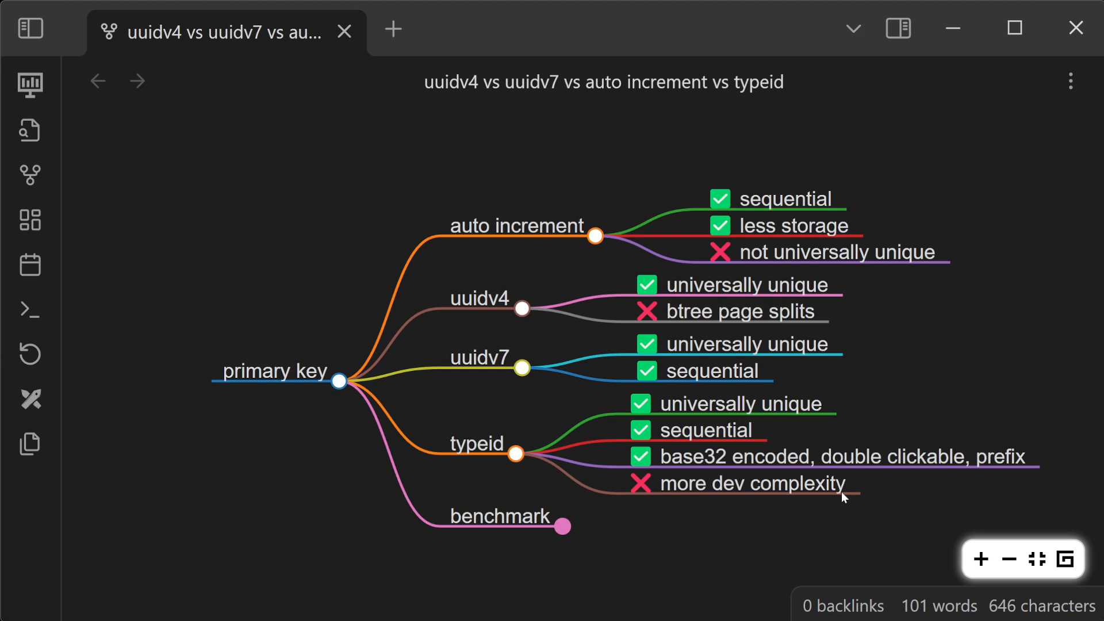
pyautogui.moveTo(680, 484)
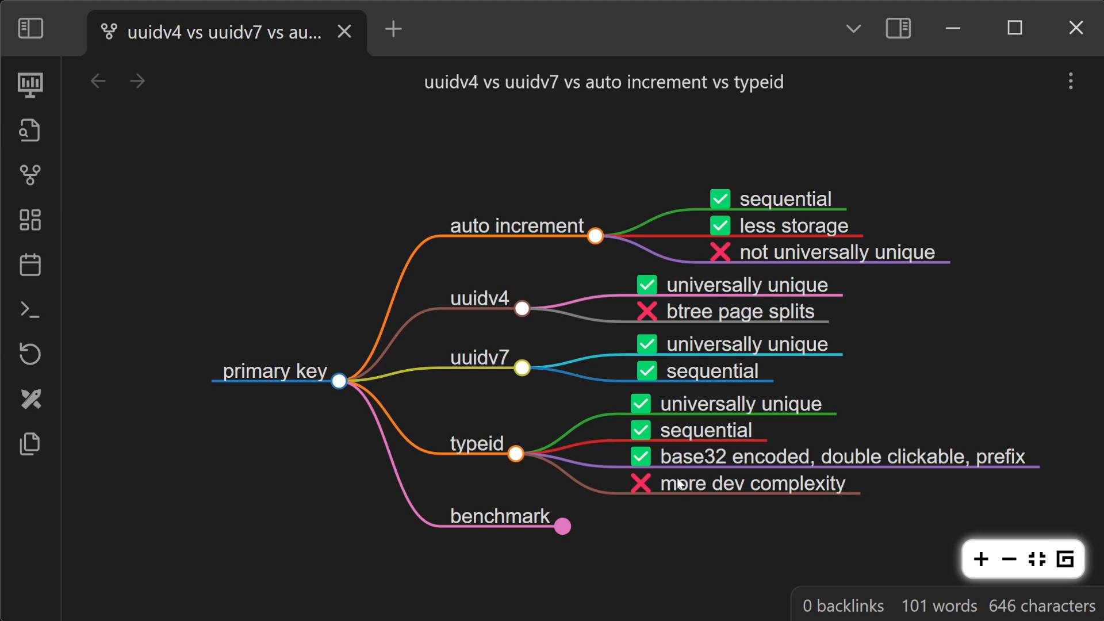
pyautogui.moveTo(855, 509)
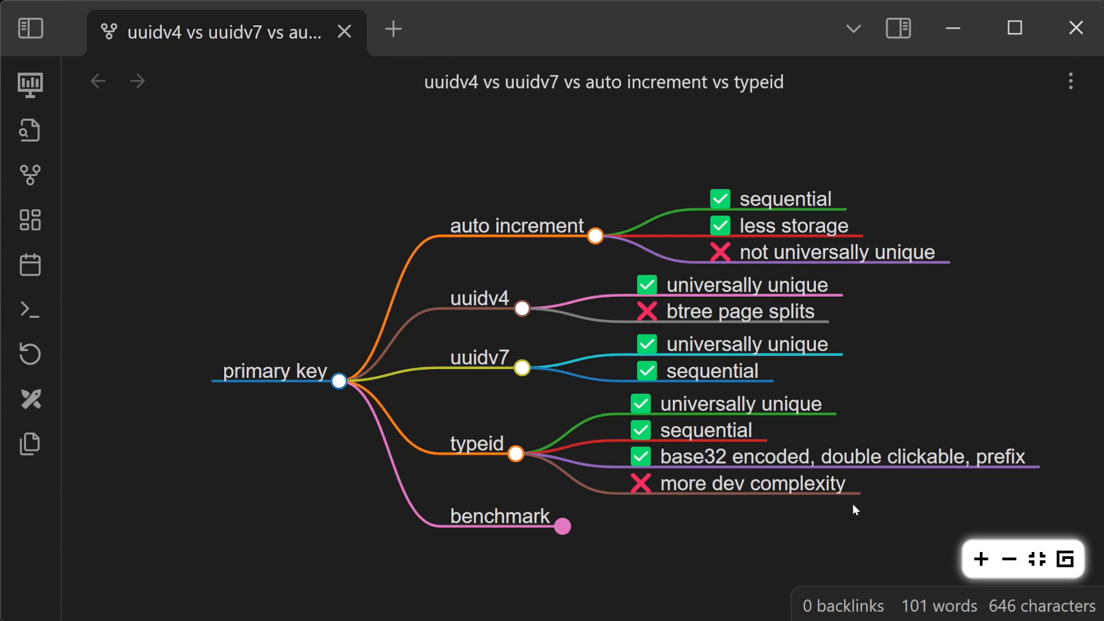
pyautogui.moveTo(767, 380)
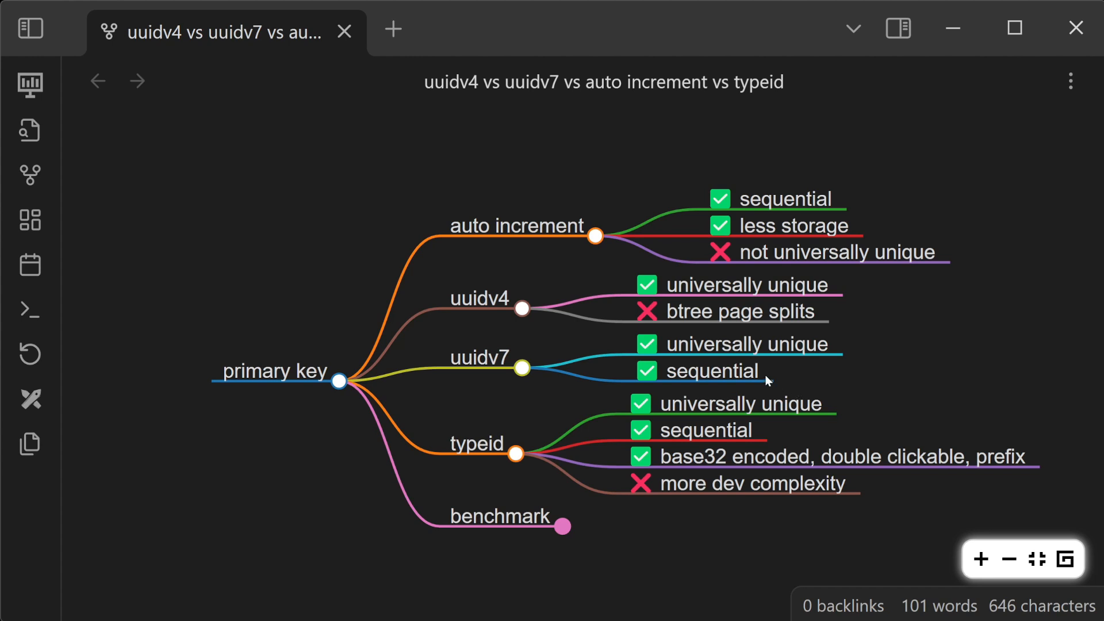
pyautogui.moveTo(760, 364)
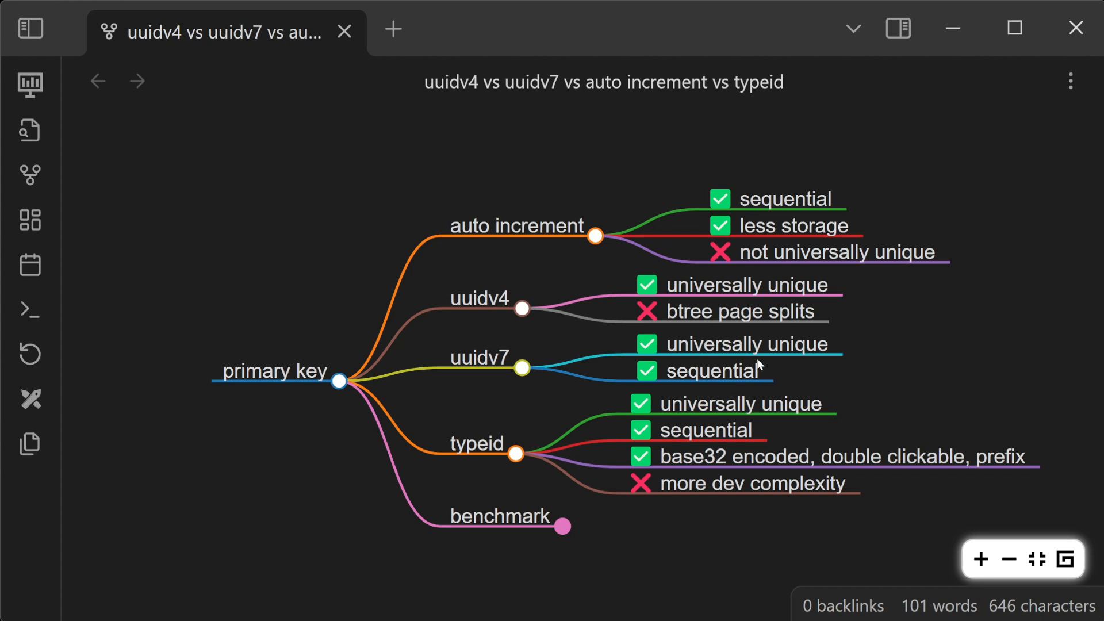
pyautogui.moveTo(869, 514)
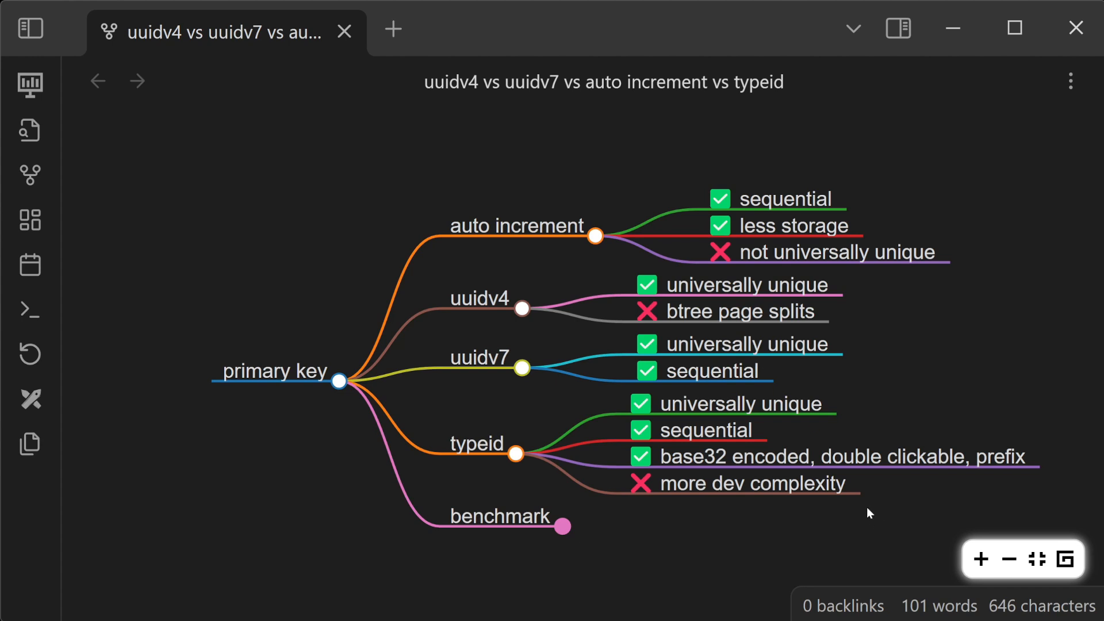
pyautogui.moveTo(856, 501)
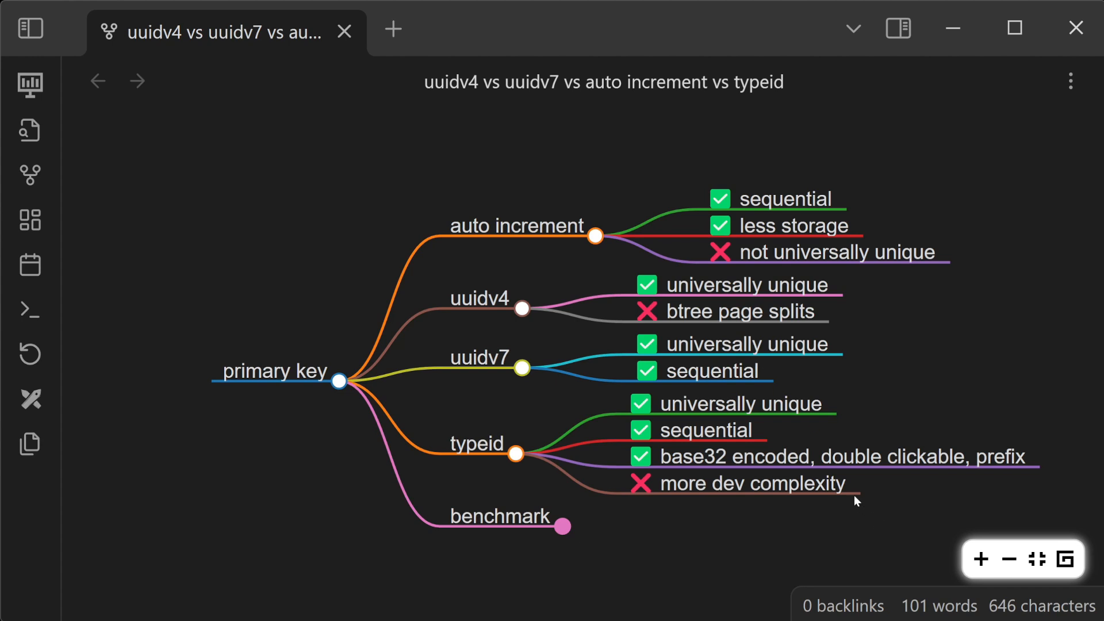
pyautogui.moveTo(843, 491)
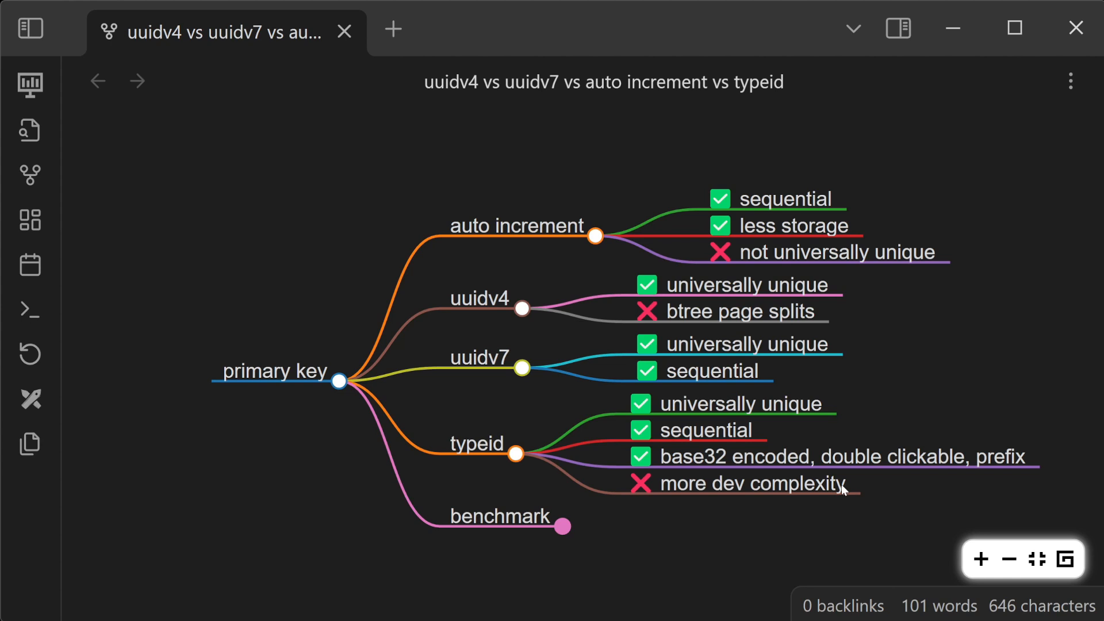
pyautogui.moveTo(701, 479)
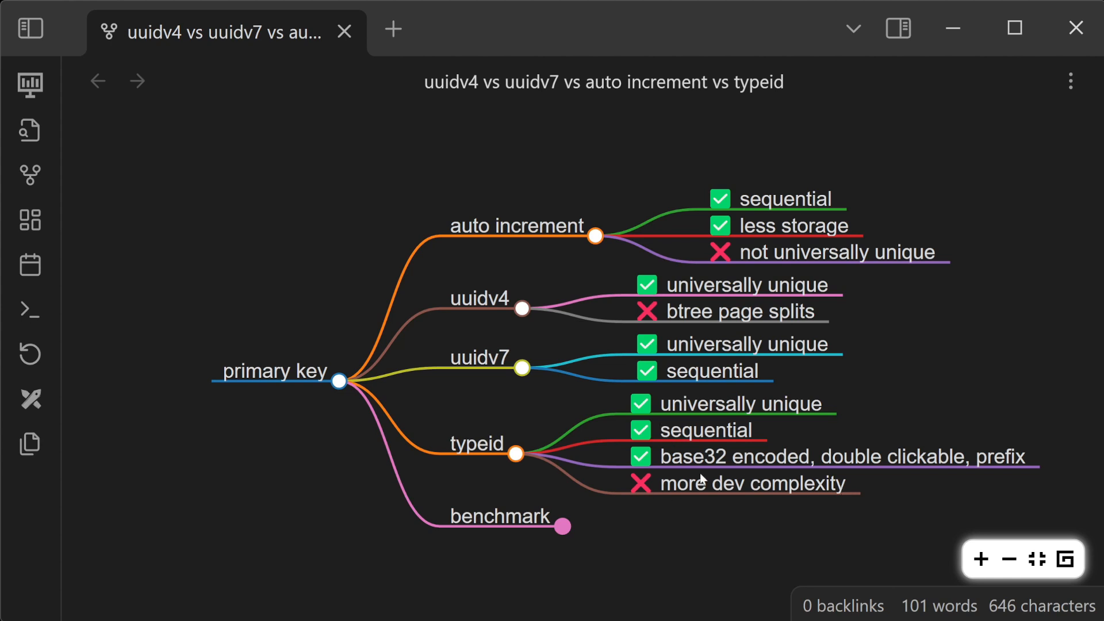
pyautogui.moveTo(655, 444)
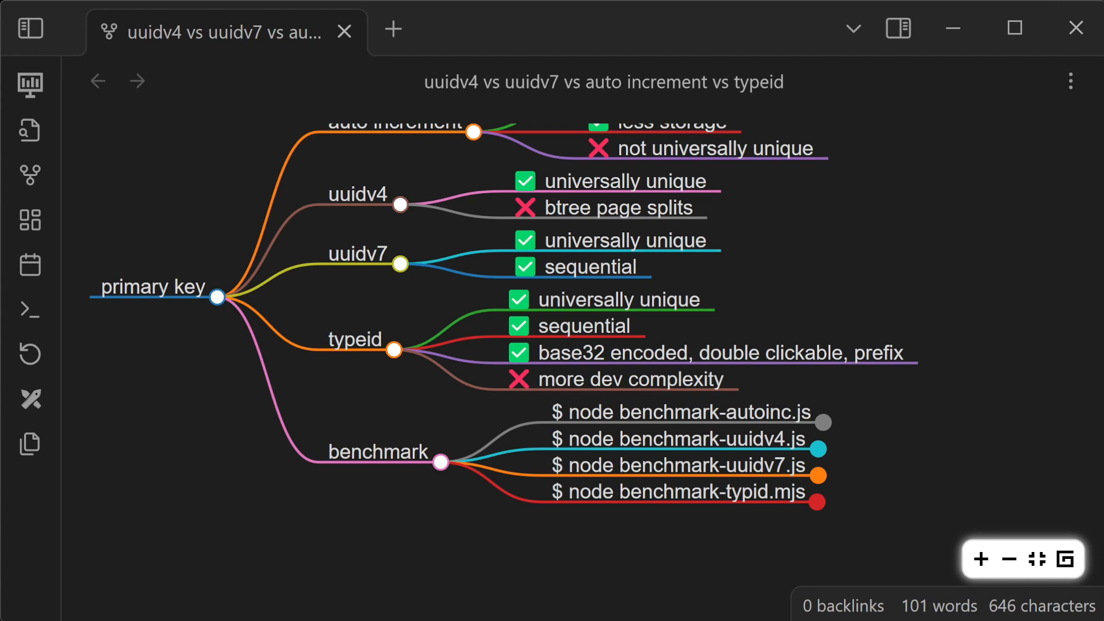
# Reveal the 100,000-record insert times for the auto increment, uuidv4 and typeid scripts.
pyautogui.click(824, 422)
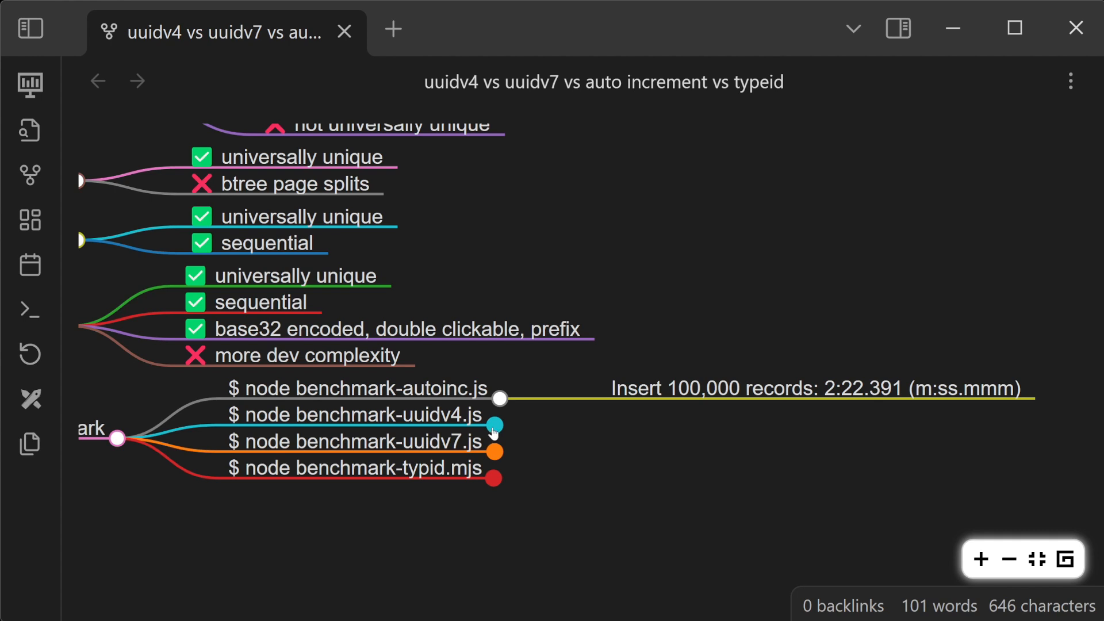
pyautogui.click(492, 426)
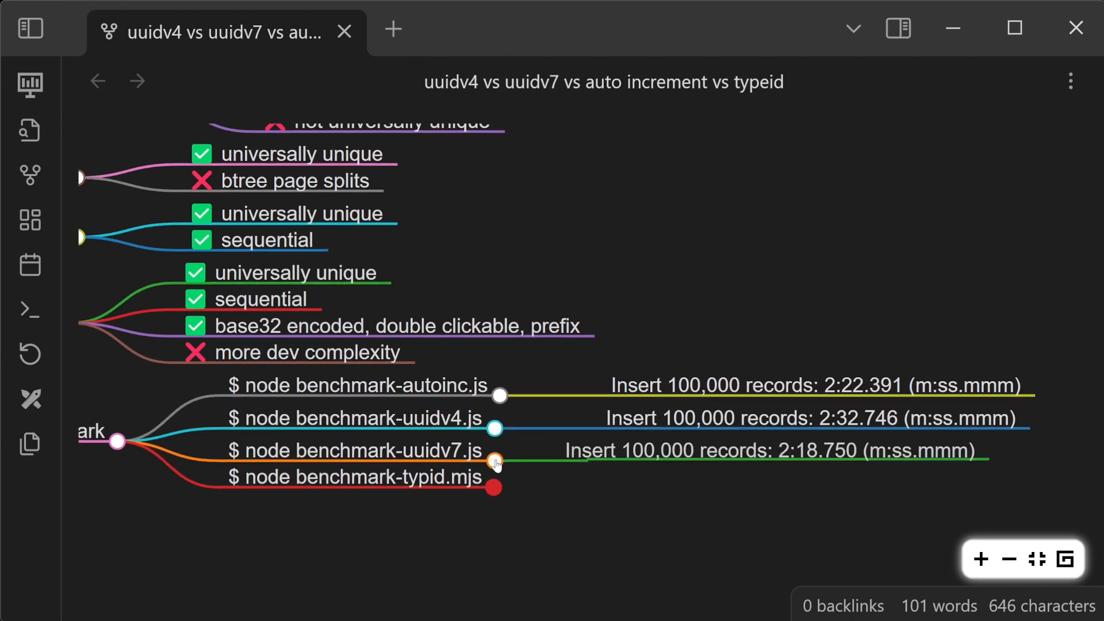
pyautogui.moveTo(528, 481)
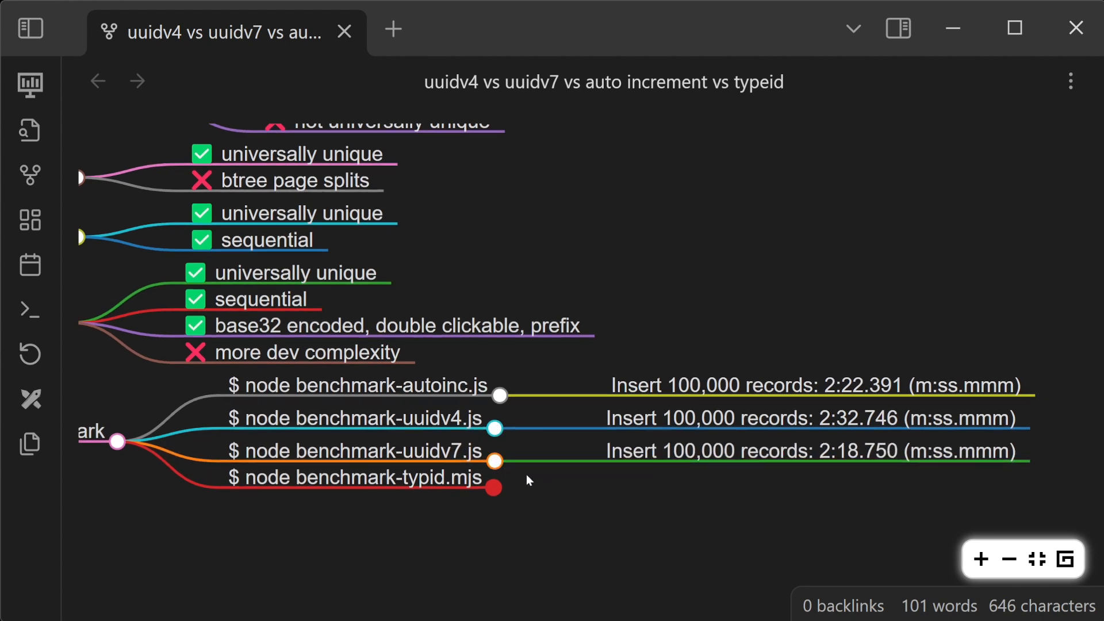
pyautogui.click(495, 488)
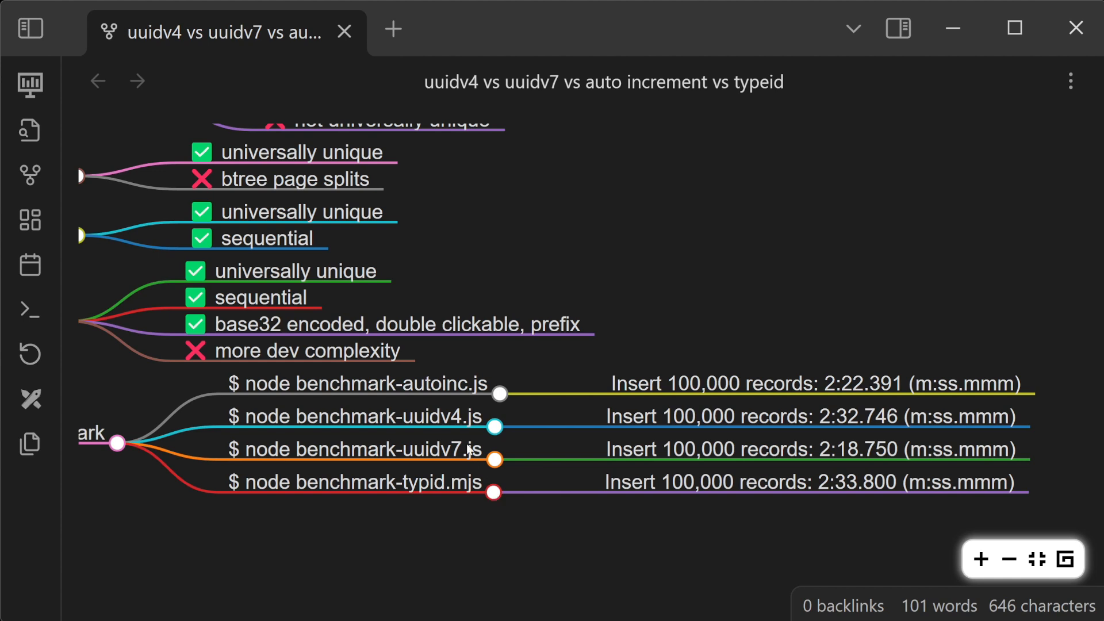
pyautogui.moveTo(462, 196)
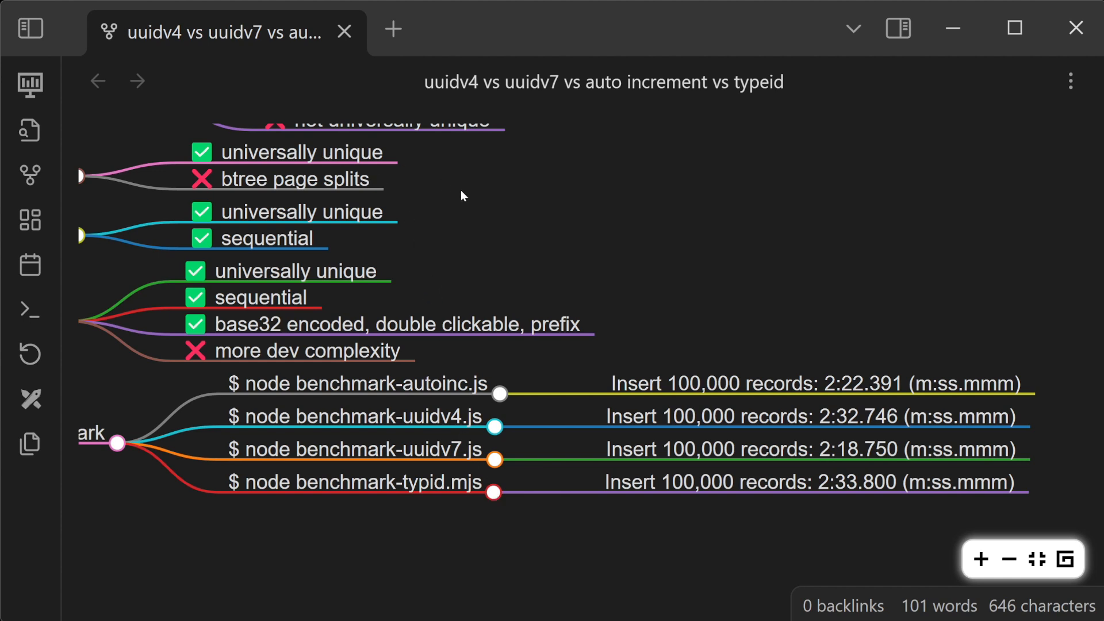
pyautogui.moveTo(578, 264)
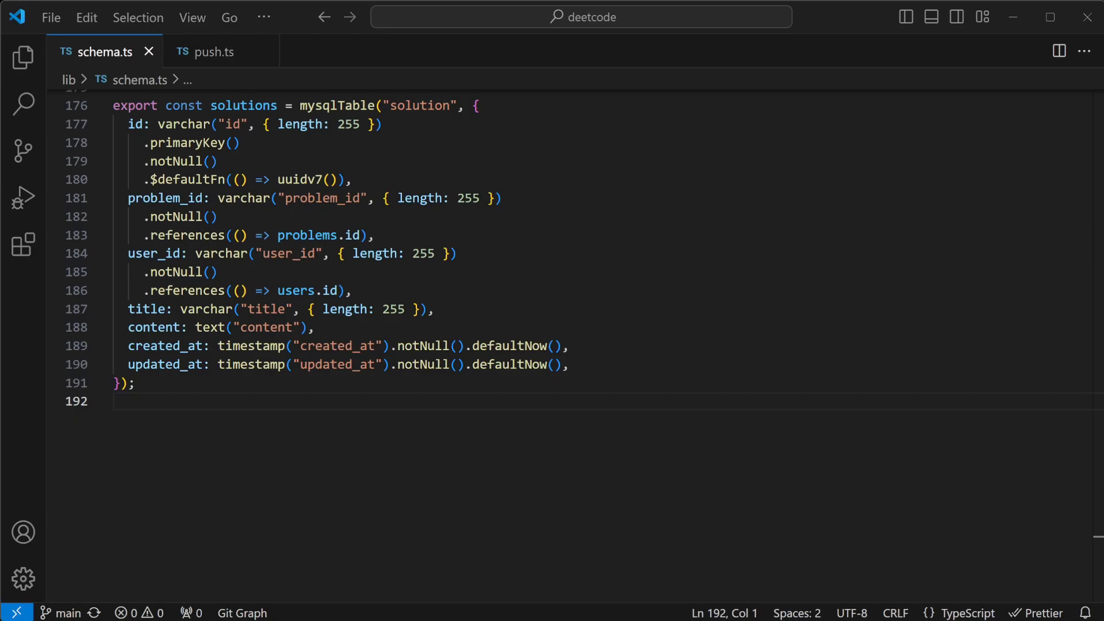
pyautogui.moveTo(422, 274)
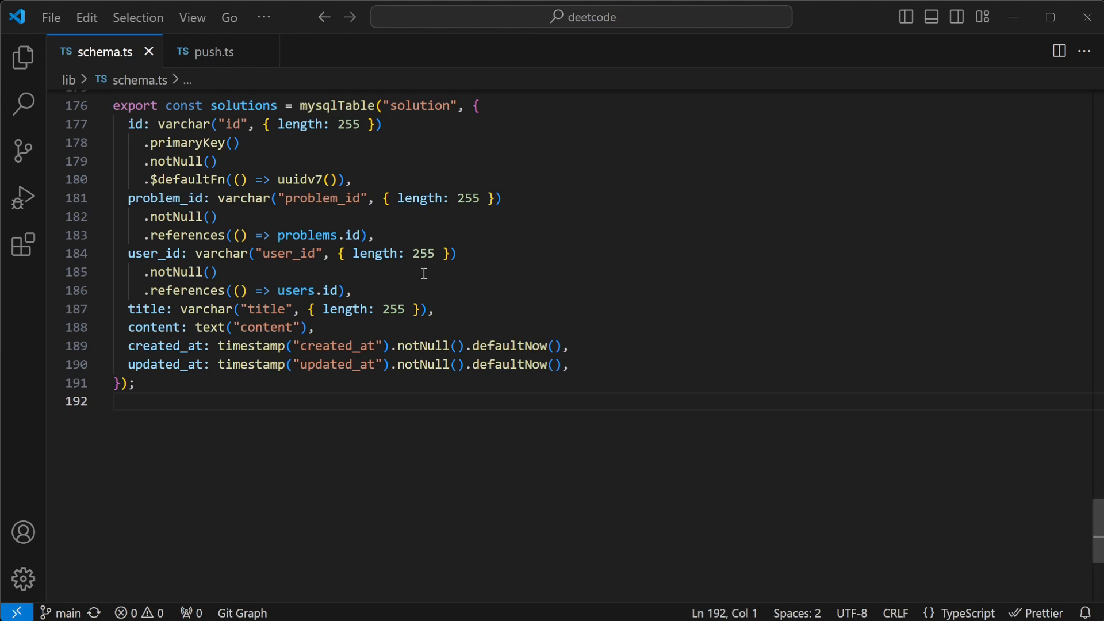
pyautogui.moveTo(282, 183)
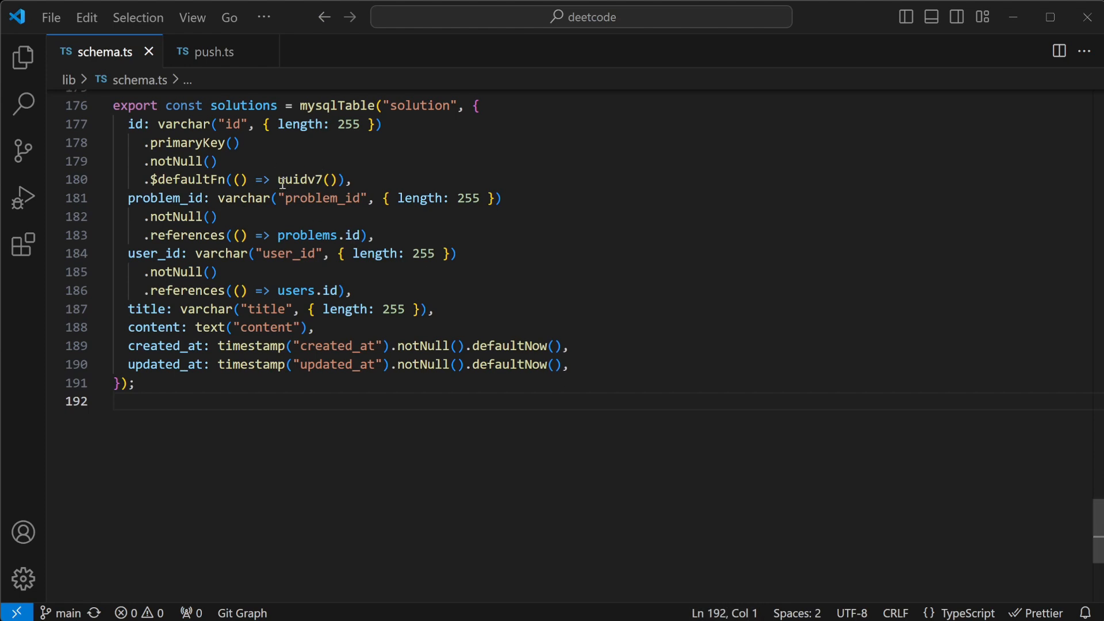
# Highlight the solution table's uuidv7 $defaultFn id, then scroll through push.ts.
pyautogui.doubleClick(299, 179)
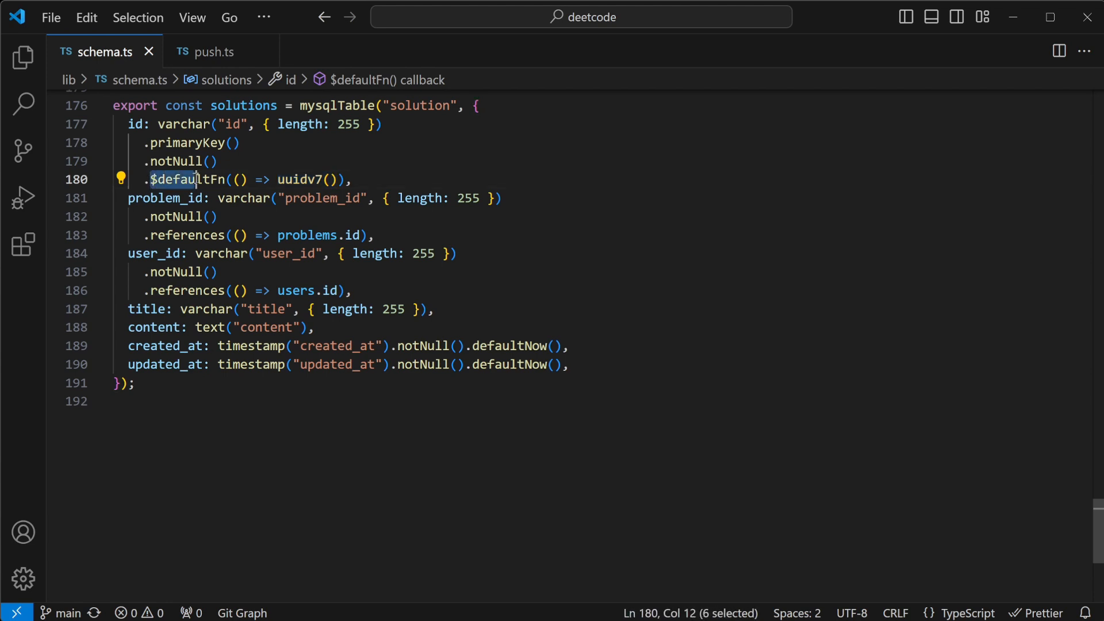
pyautogui.moveTo(186, 143)
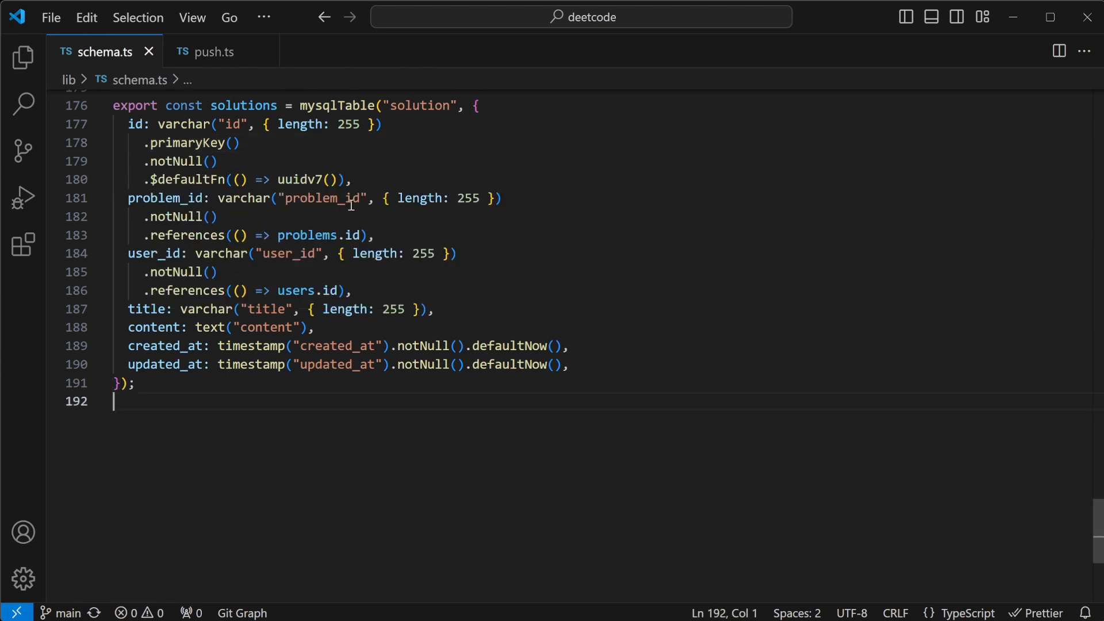
pyautogui.click(212, 52)
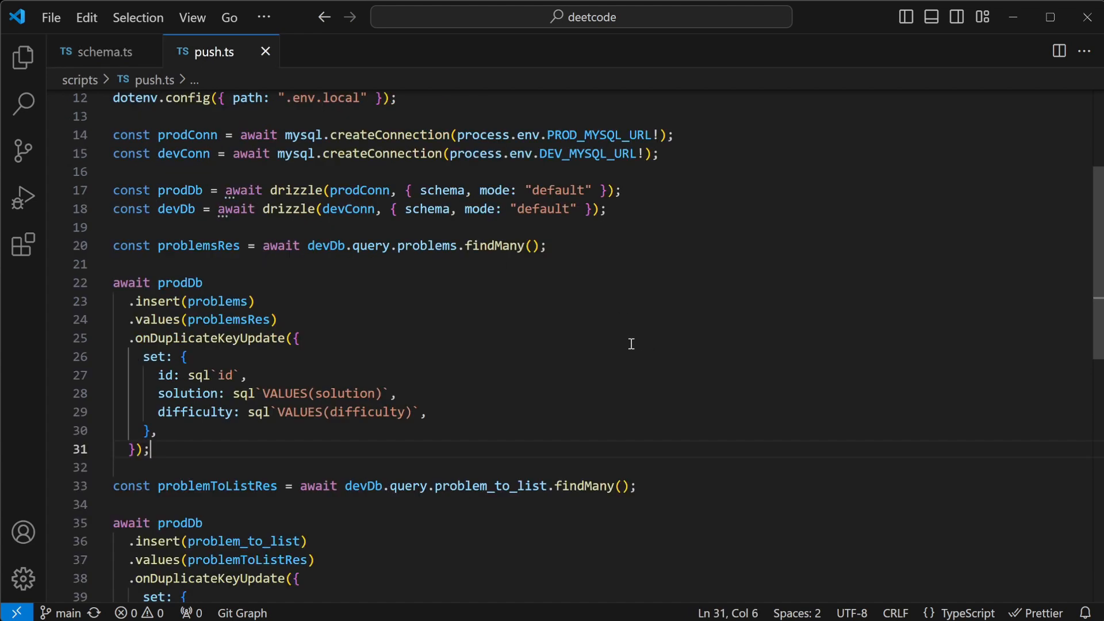
pyautogui.scroll(-3)
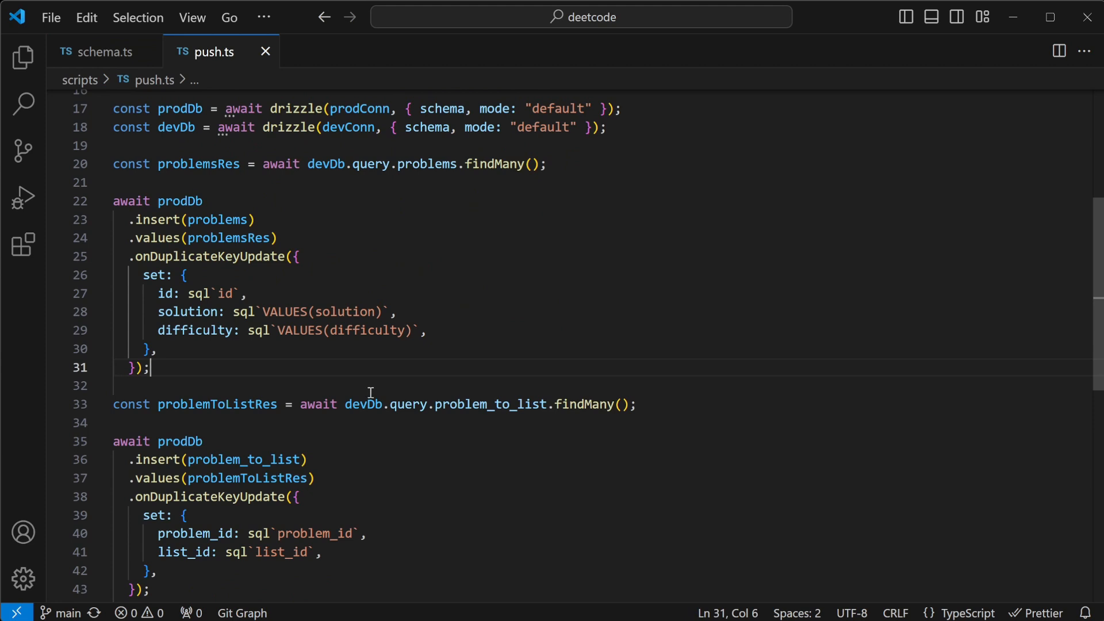
pyautogui.scroll(-3)
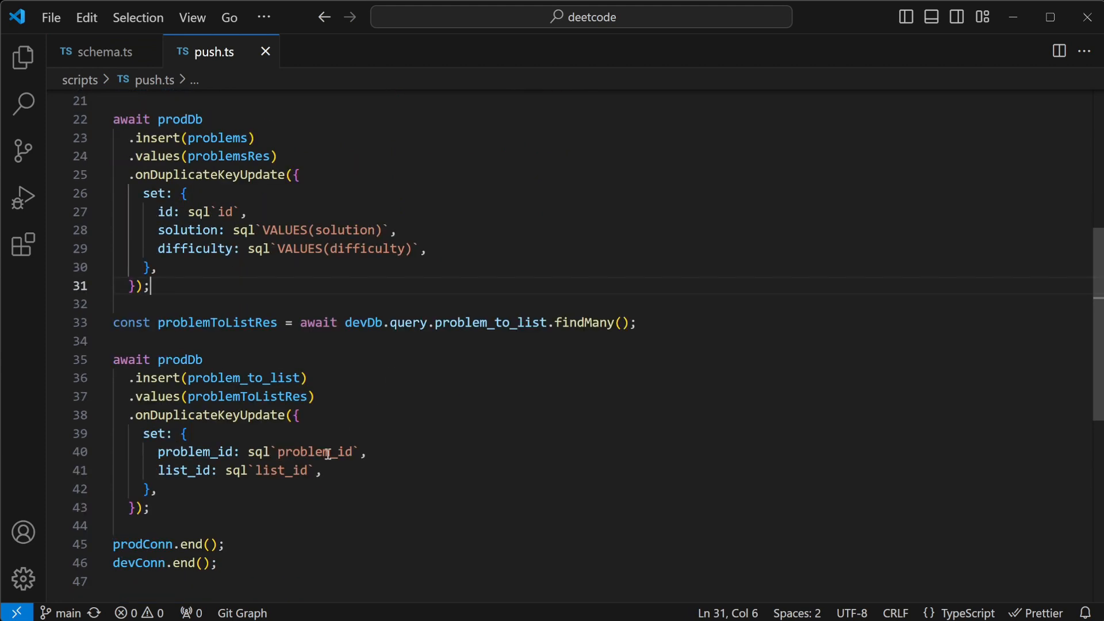